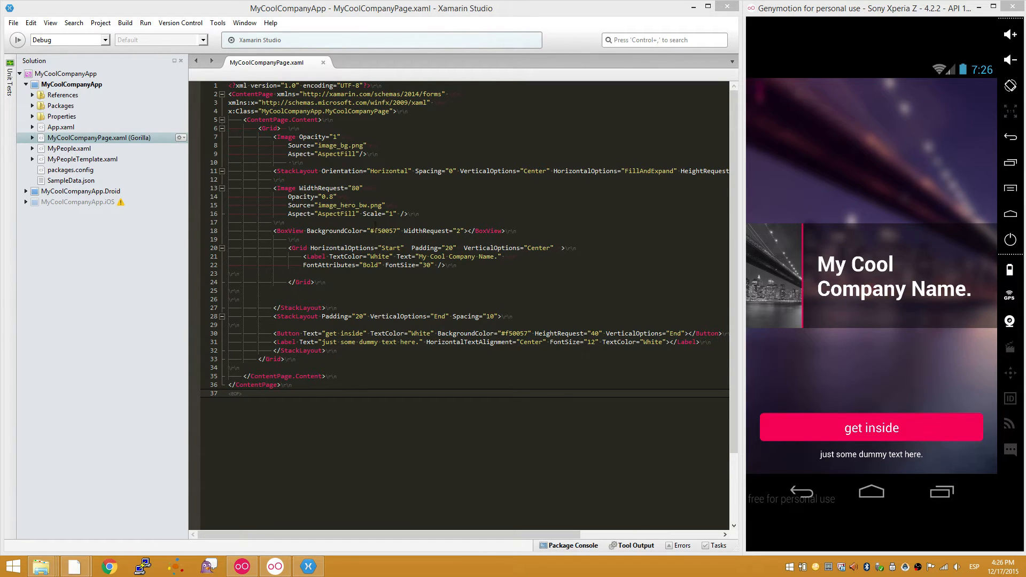
# Step: Start editing the BoxView divider's BackgroundColor value in MyCoolCompanyPage.xaml
pyautogui.click(385, 230)
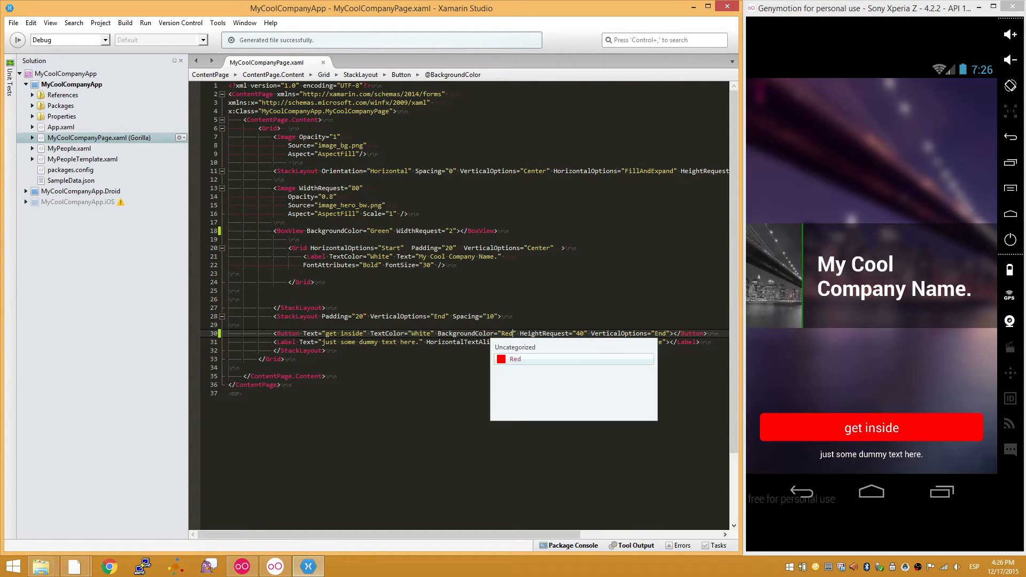
pyautogui.moveTo(804, 242)
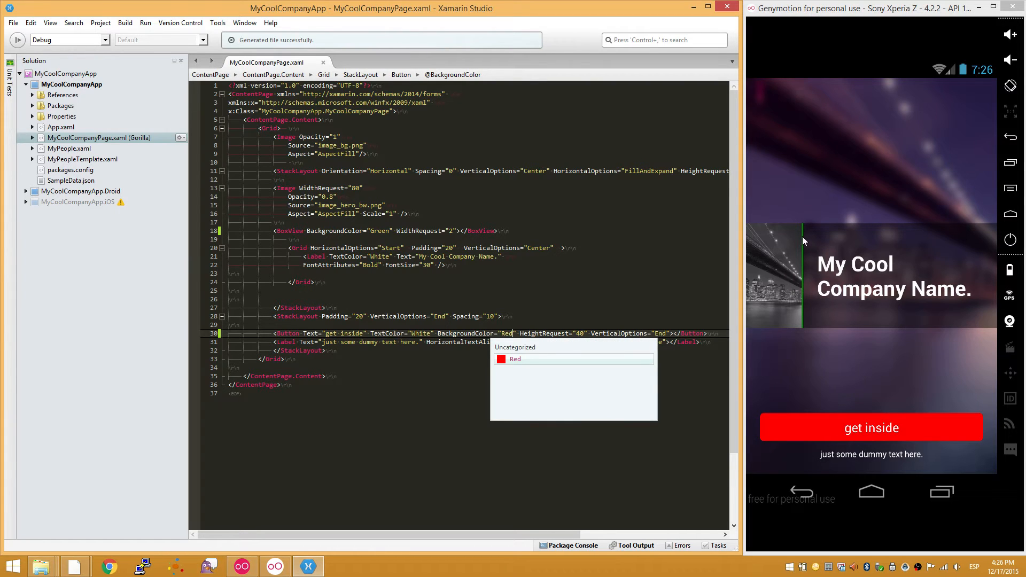
pyautogui.moveTo(793, 423)
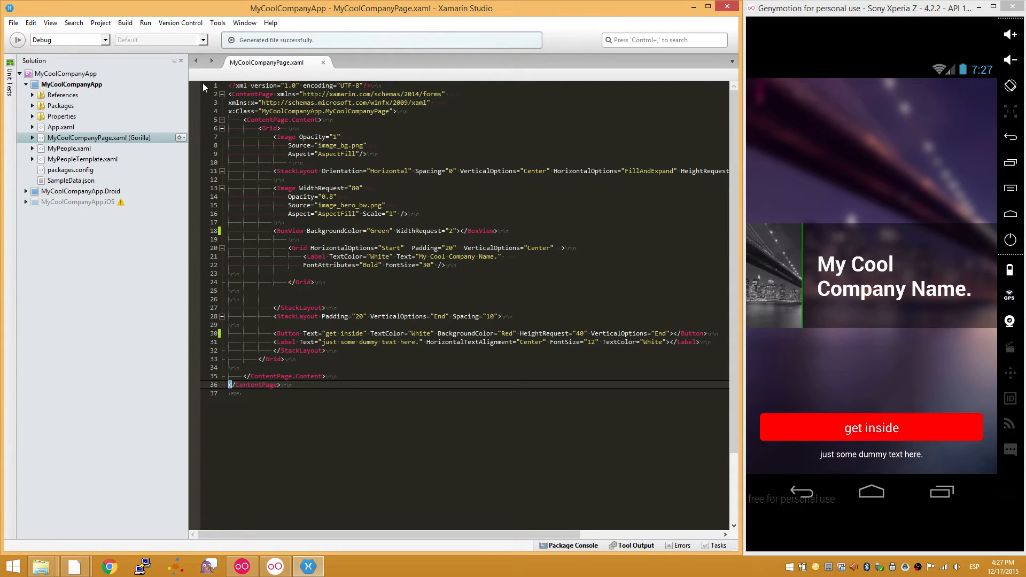
# Step: Open MyPeople.xaml and select the local:MyPeopleTemplate element inside the ViewCell
pyautogui.doubleClick(68, 148)
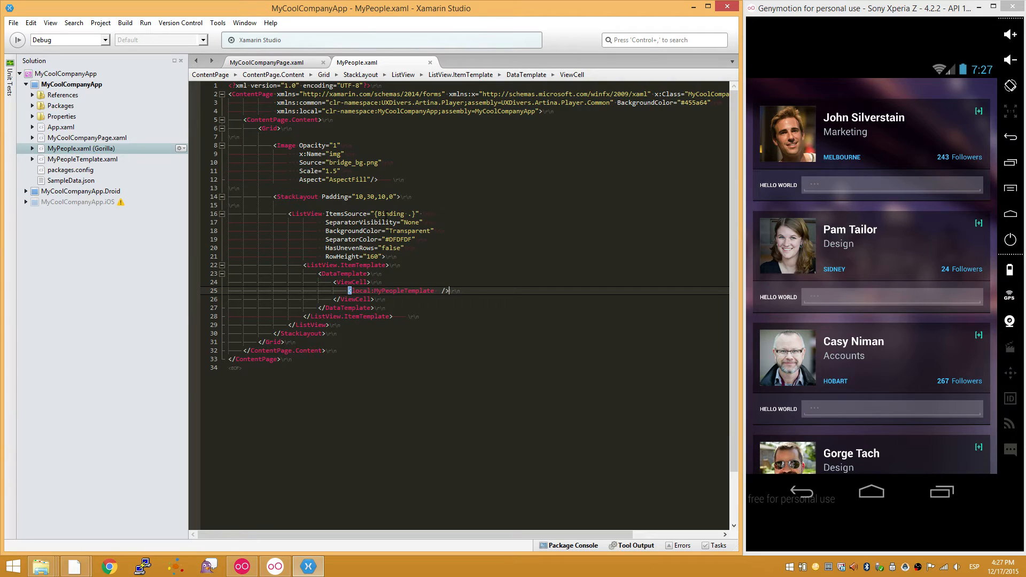
pyautogui.click(390, 213)
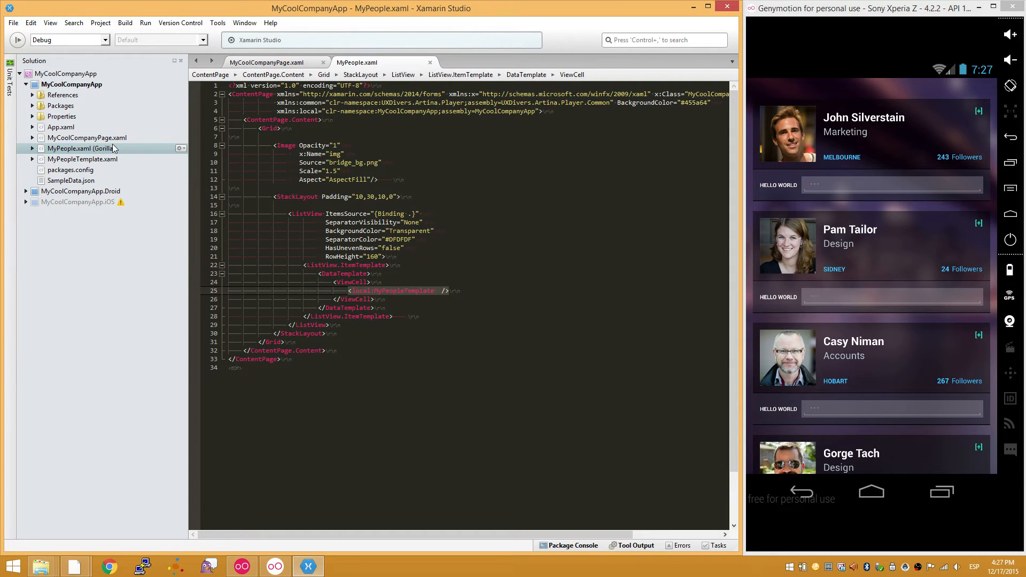
pyautogui.moveTo(100, 155)
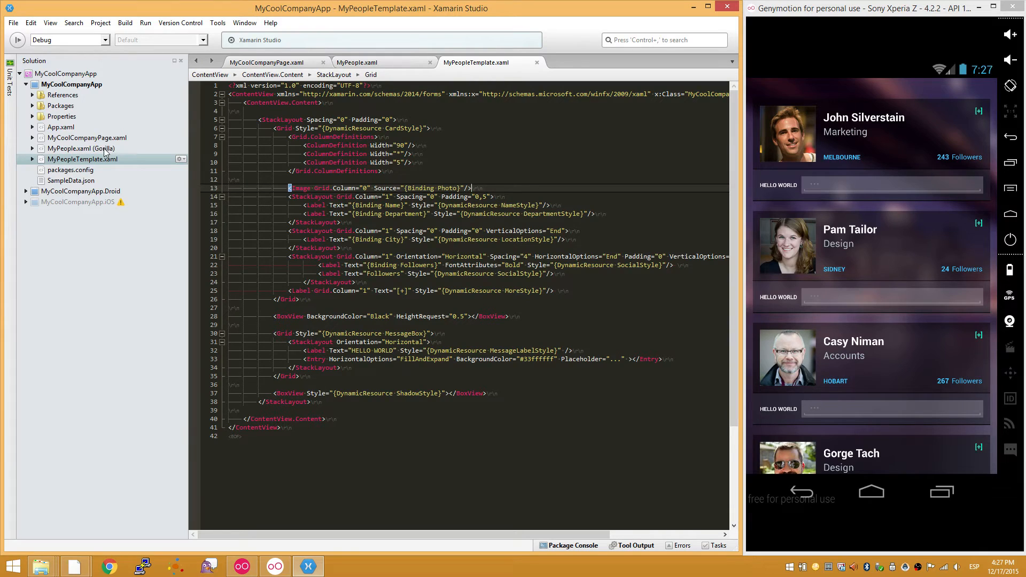
pyautogui.moveTo(131, 164)
pyautogui.write('3')
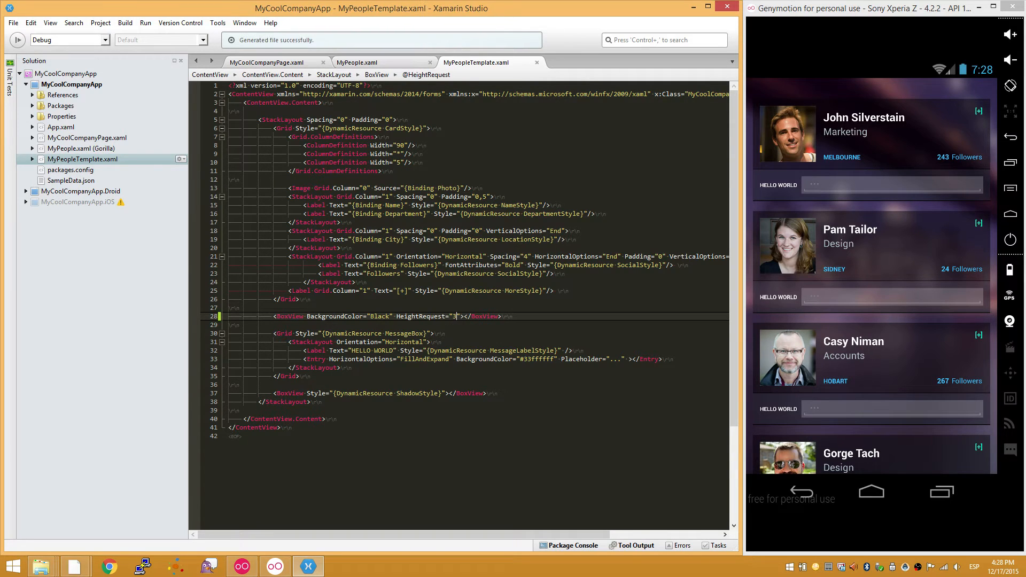
# Step: Set the card template's BoxView separator colour to Red, then type Black back in
pyautogui.click(444, 316)
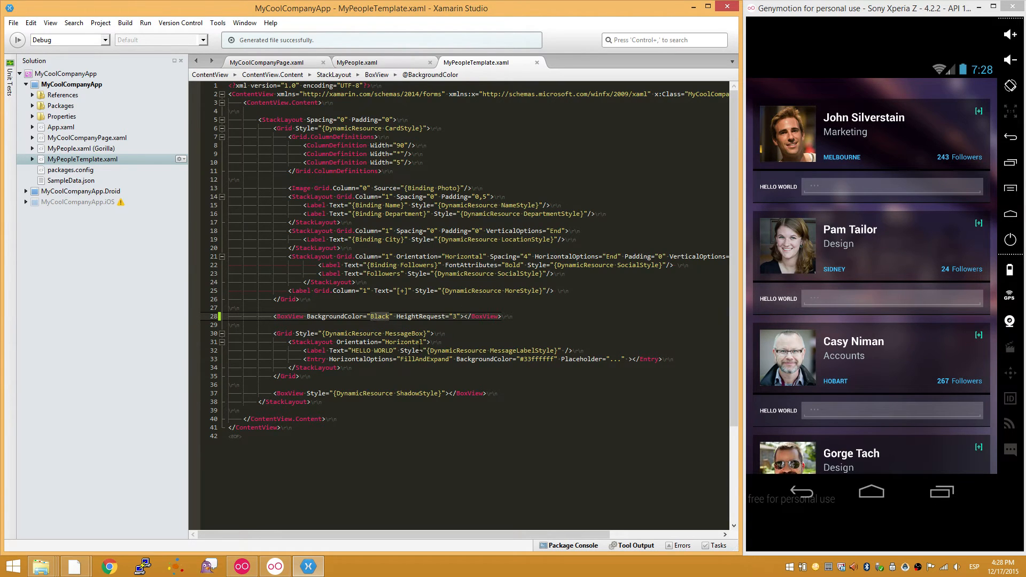
pyautogui.write('Red')
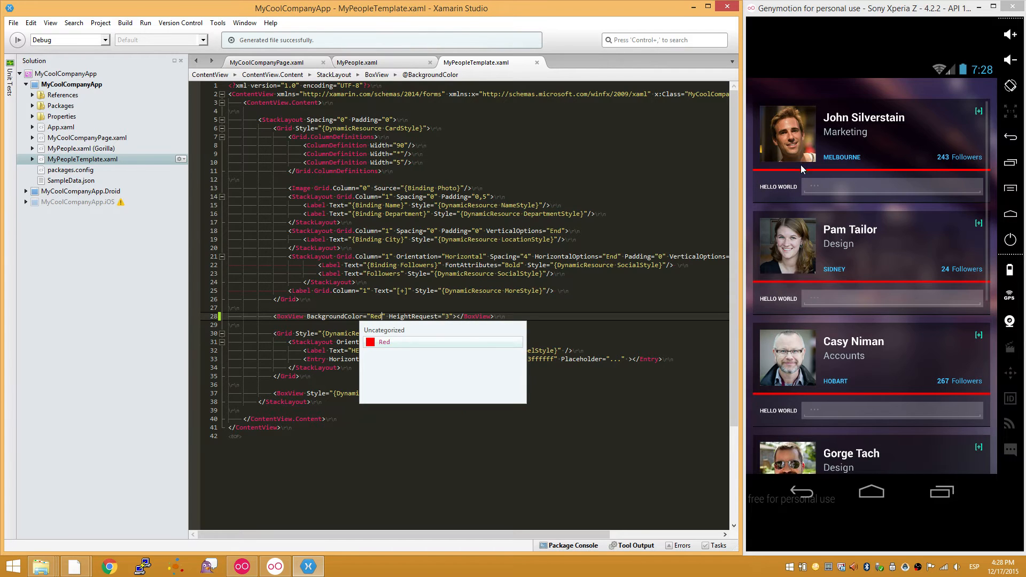
pyautogui.moveTo(779, 274)
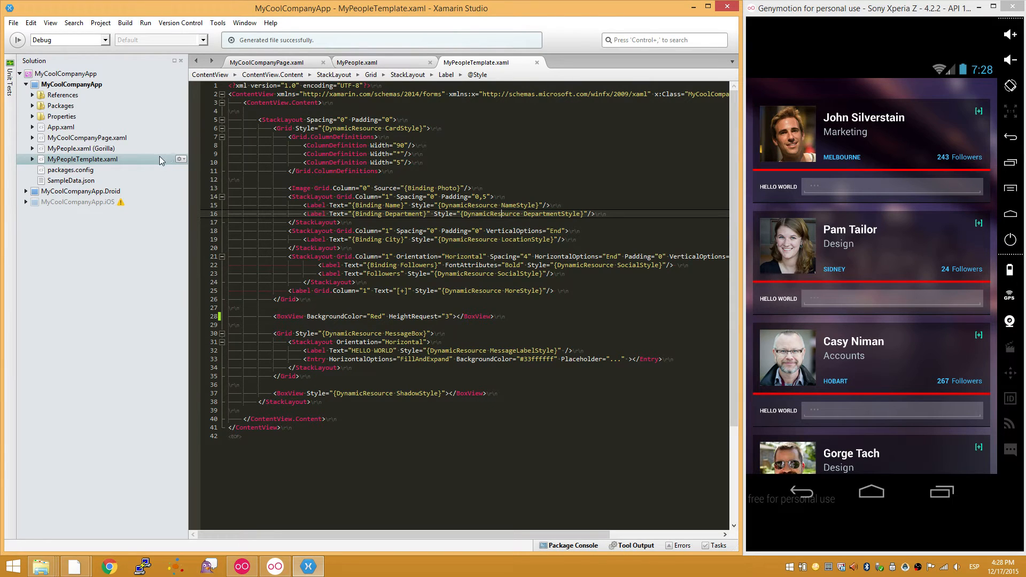
pyautogui.moveTo(88, 151)
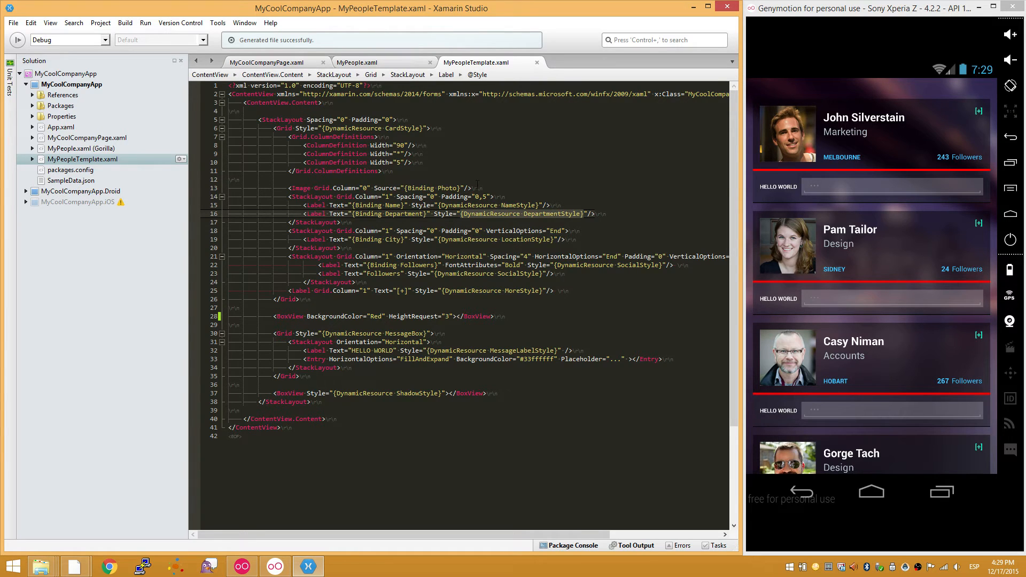
pyautogui.write('Black')
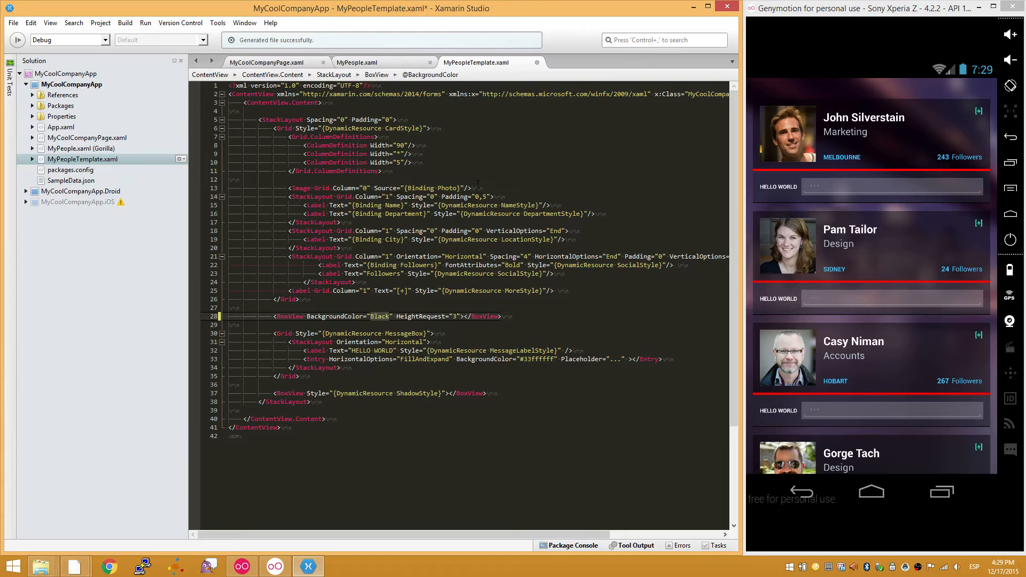
# Step: Set the separator HeightRequest to 0.5 and select App.xaml in the Solution pad
pyautogui.write('0.5')
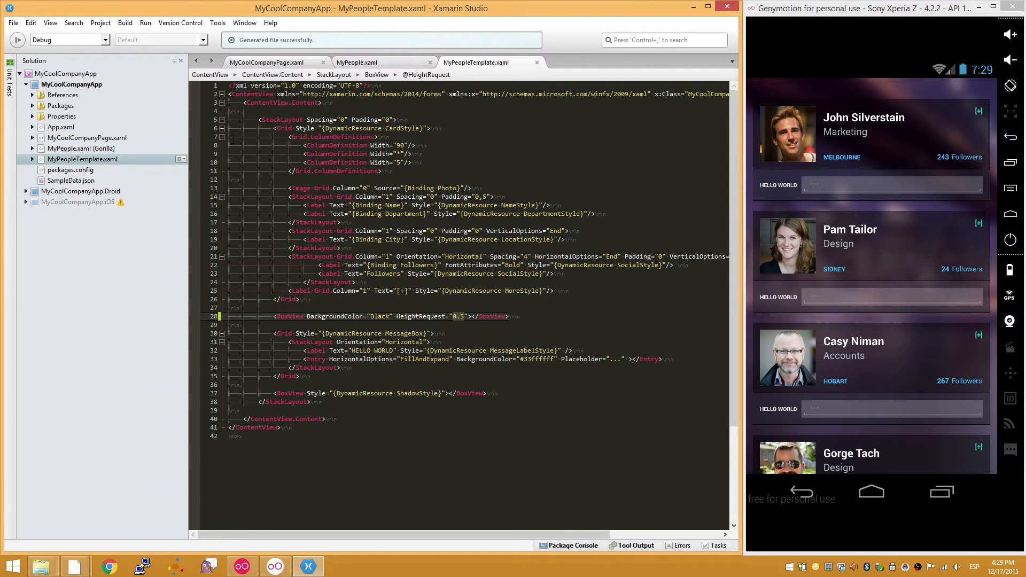
pyautogui.click(61, 127)
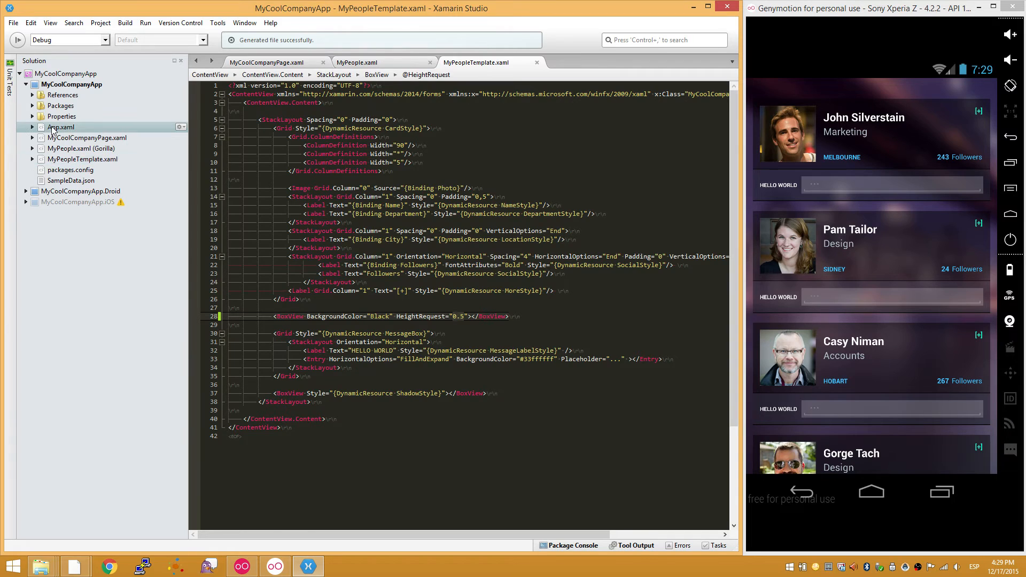
# Step: Open App.xaml to show its named colour definitions
pyautogui.doubleClick(60, 127)
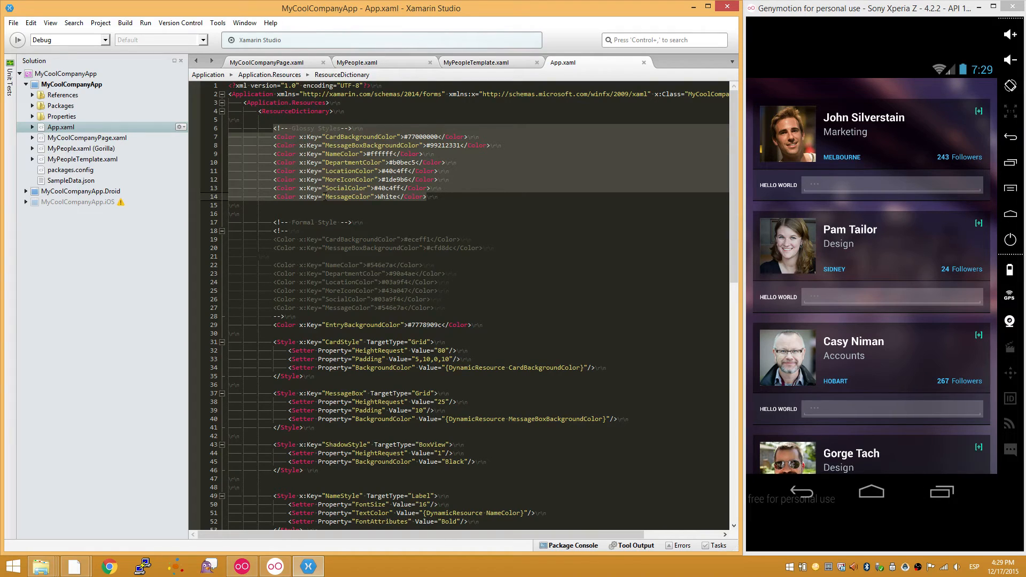
pyautogui.moveTo(814, 119)
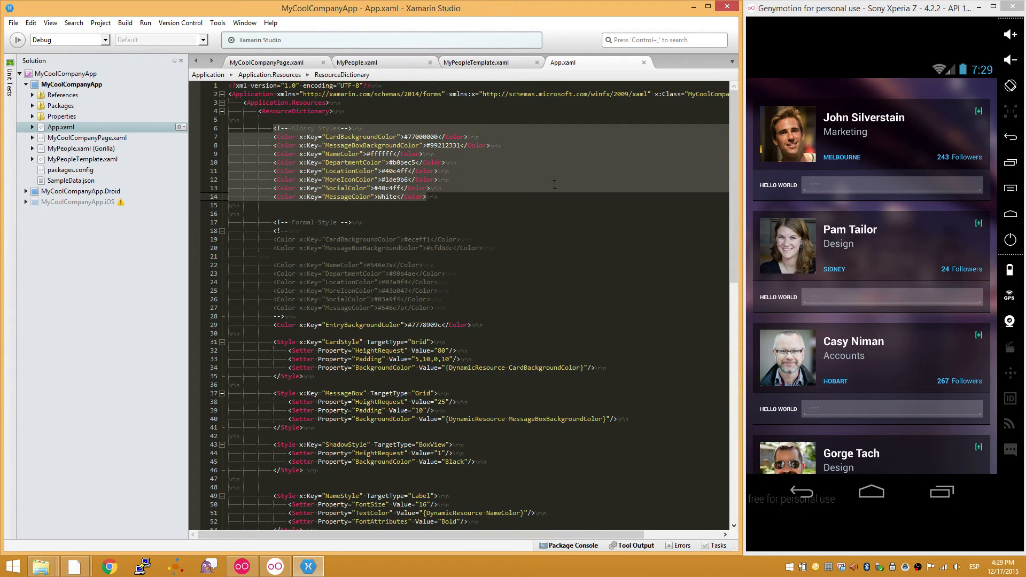
pyautogui.moveTo(355, 122)
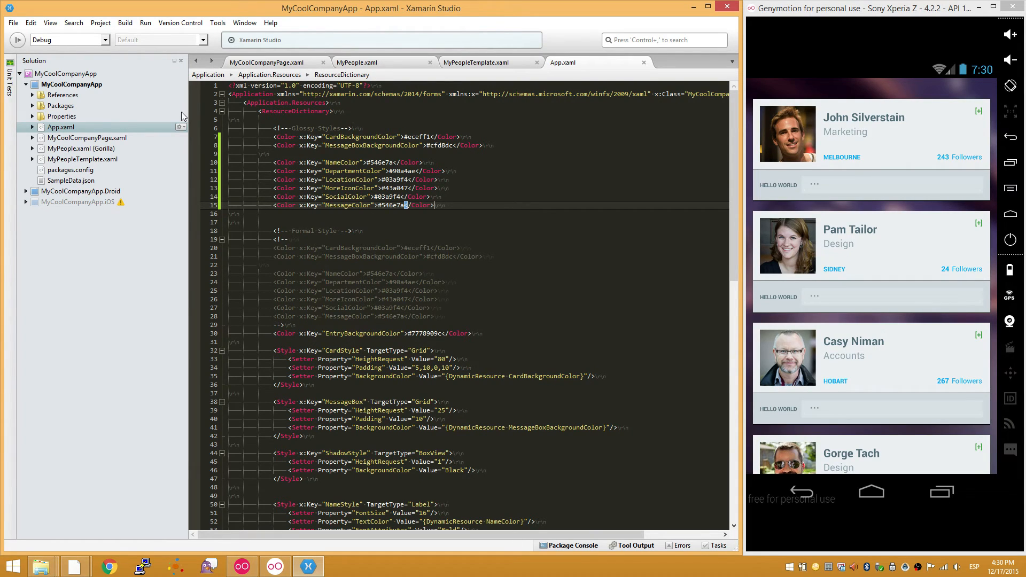
pyautogui.moveTo(76, 152)
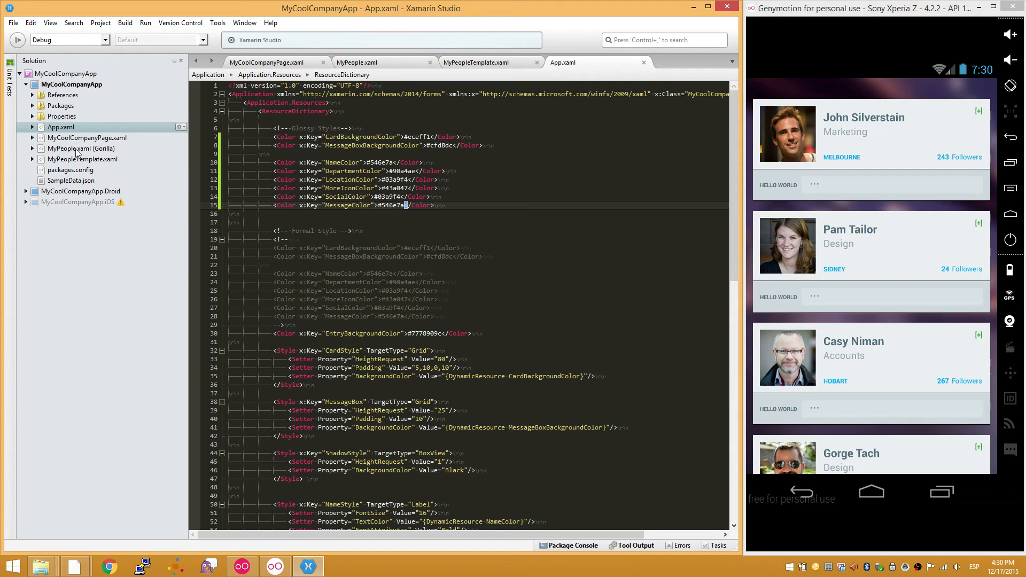
pyautogui.click(359, 62)
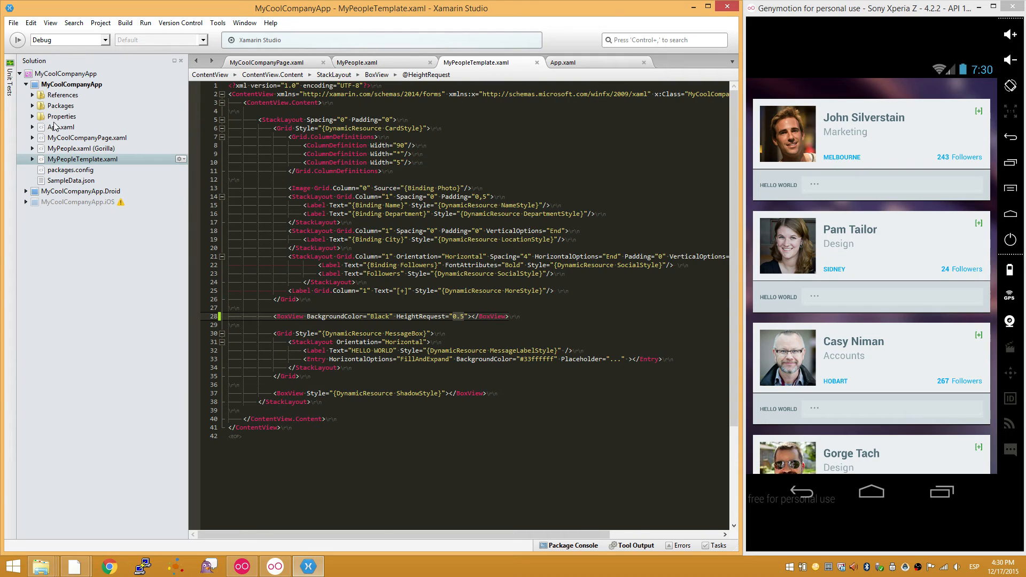
pyautogui.click(565, 62)
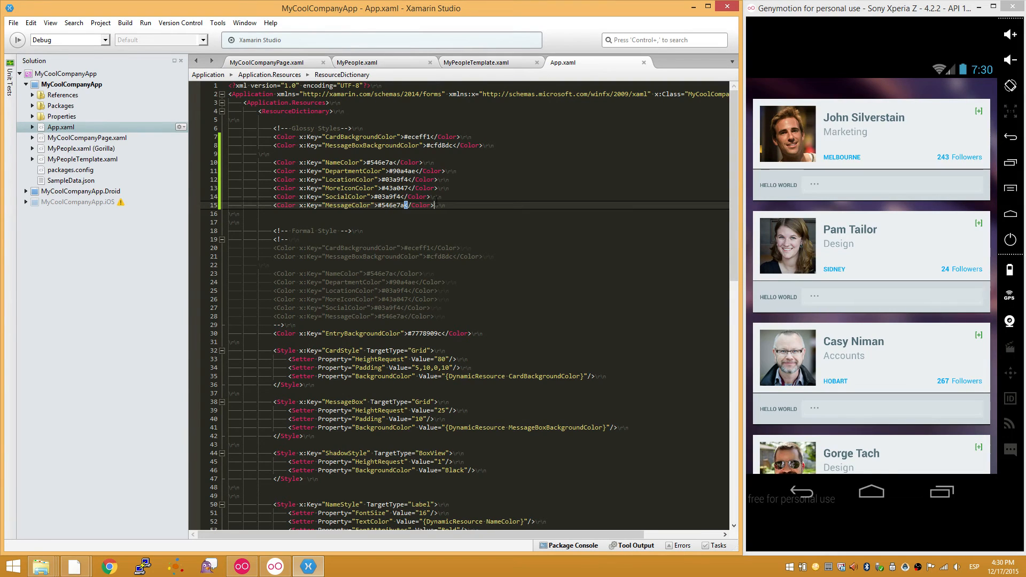
pyautogui.moveTo(480, 316)
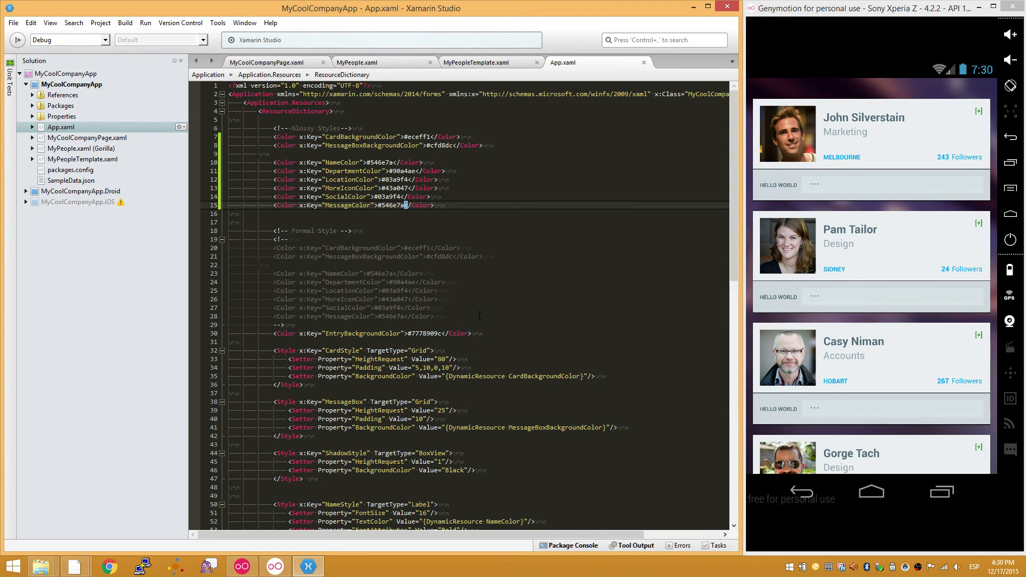
pyautogui.scroll(-3)
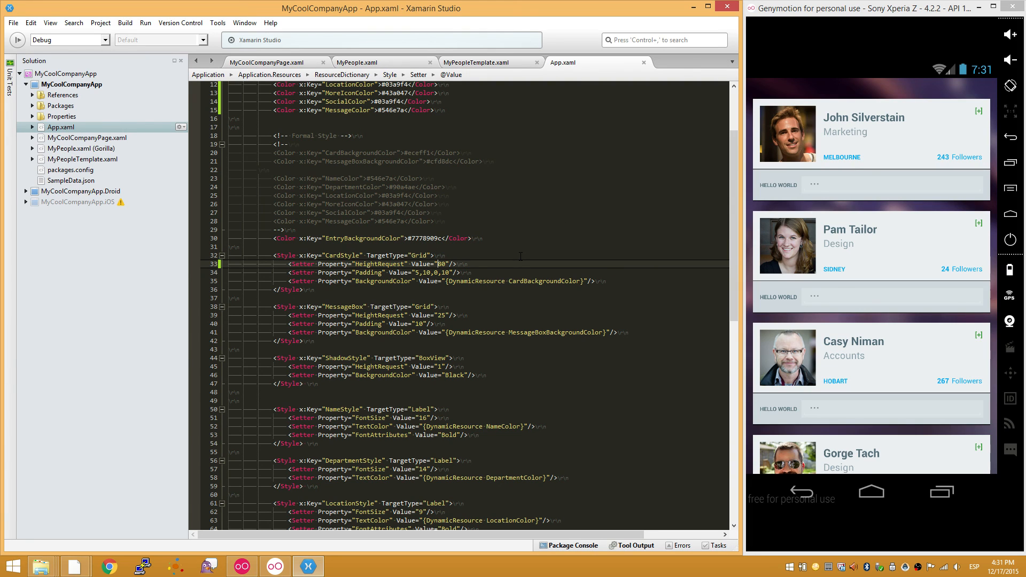
pyautogui.moveTo(917, 231)
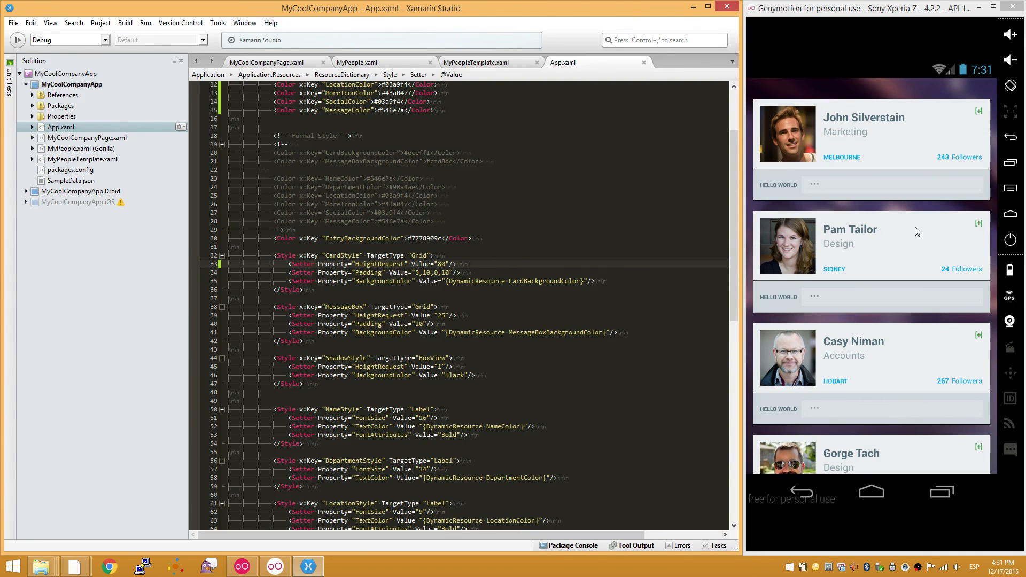